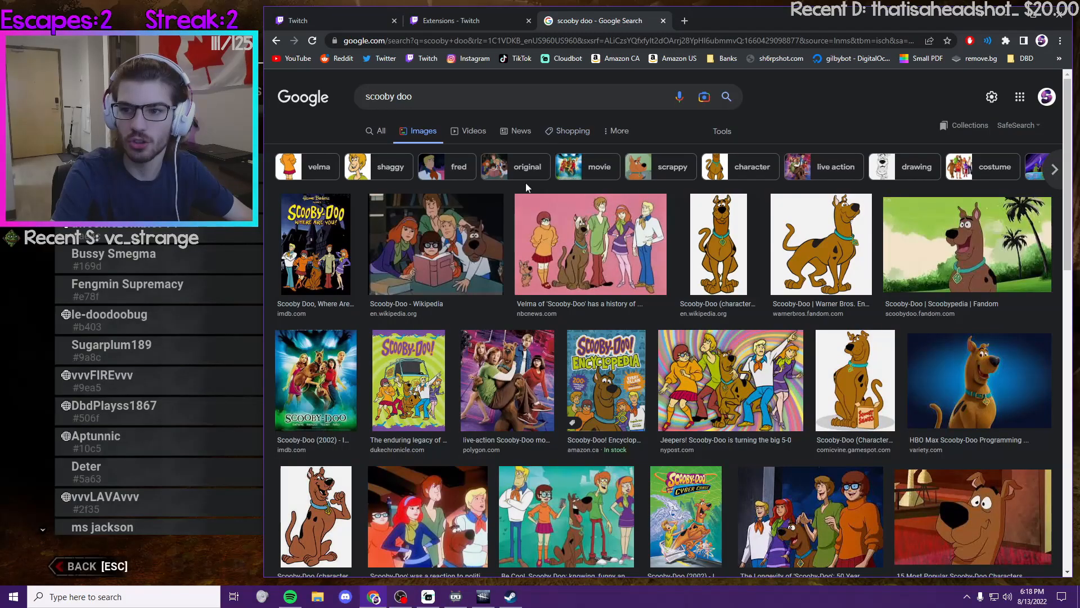
Step: Preview the Velma group picture and the Scooby-Doo (2002) poster, then start a new image search
{"action": "left_click", "coordinate": [590, 243]}
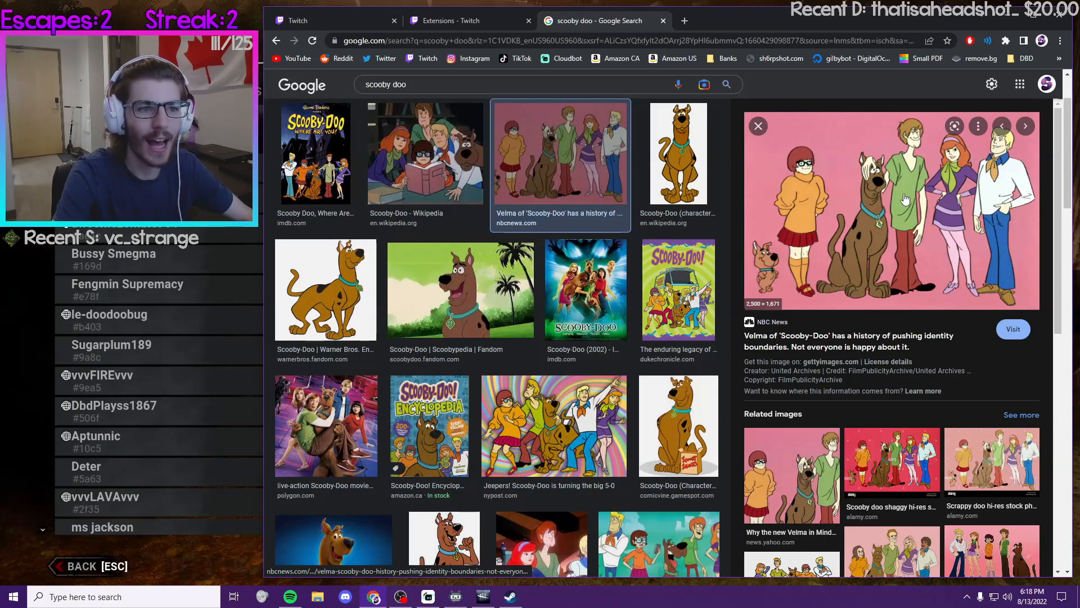
{"action": "mouse_move", "coordinate": [995, 198]}
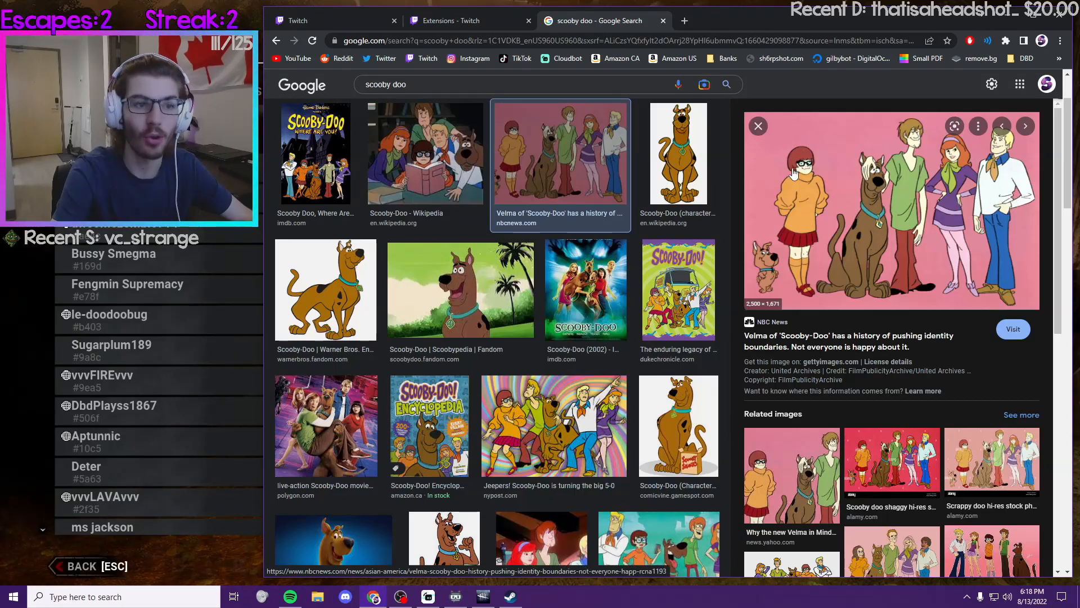
{"action": "mouse_move", "coordinate": [961, 190]}
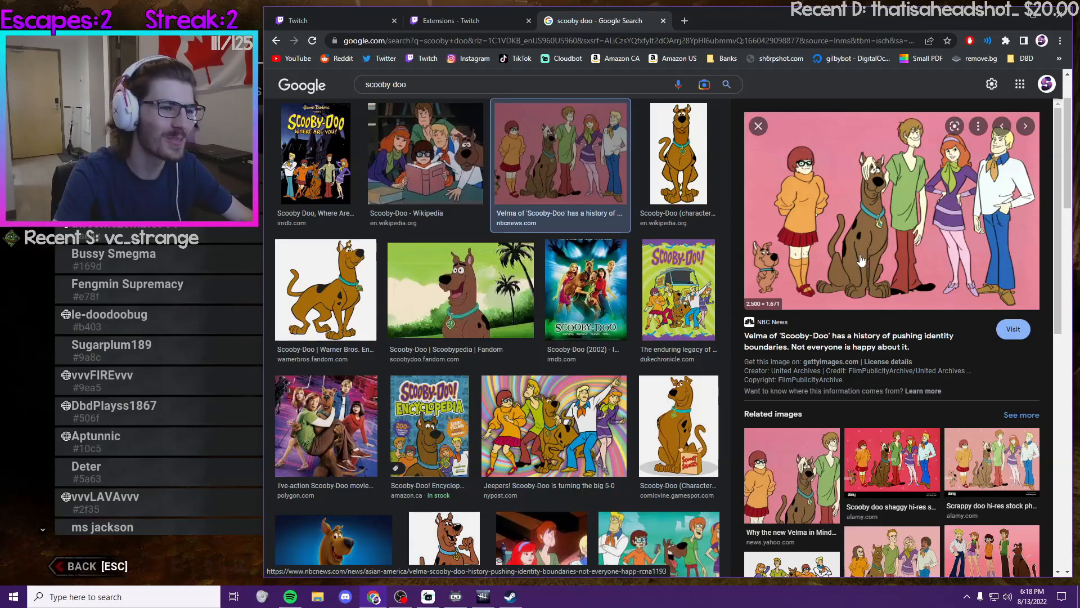
{"action": "left_click", "coordinate": [585, 289]}
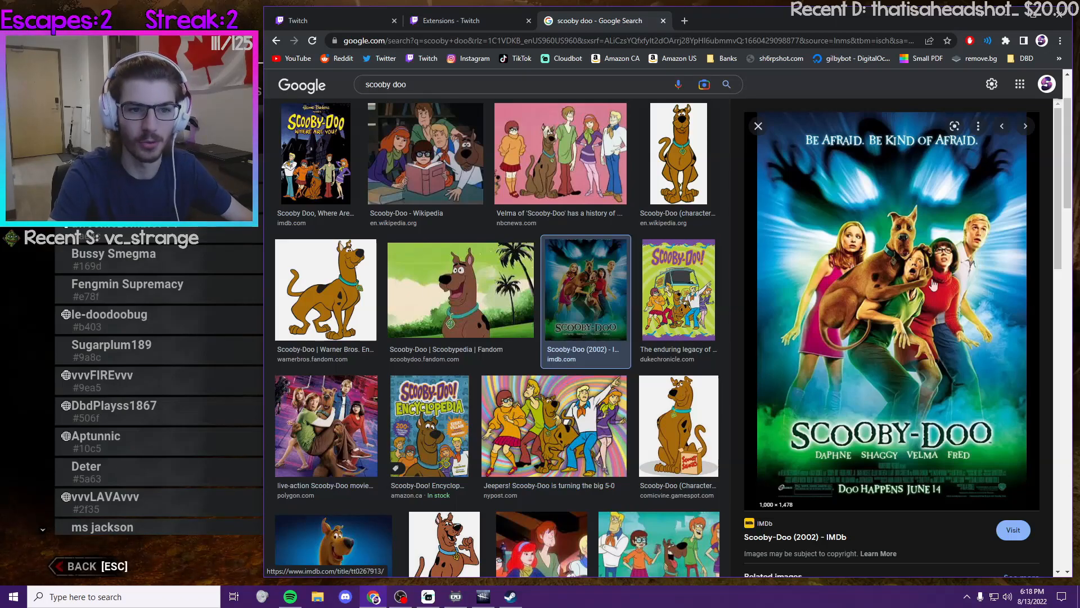
{"action": "left_click", "coordinate": [560, 153]}
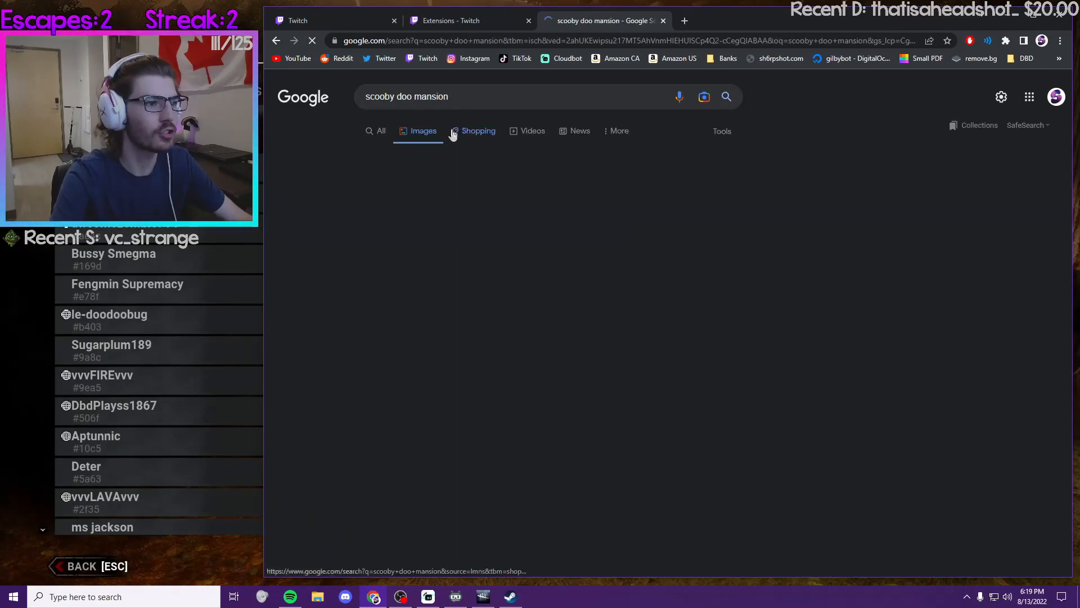
Step: Preview the cartoon haunted house, then search 'scooby doo island zombie mansion'
{"action": "left_click", "coordinate": [622, 300]}
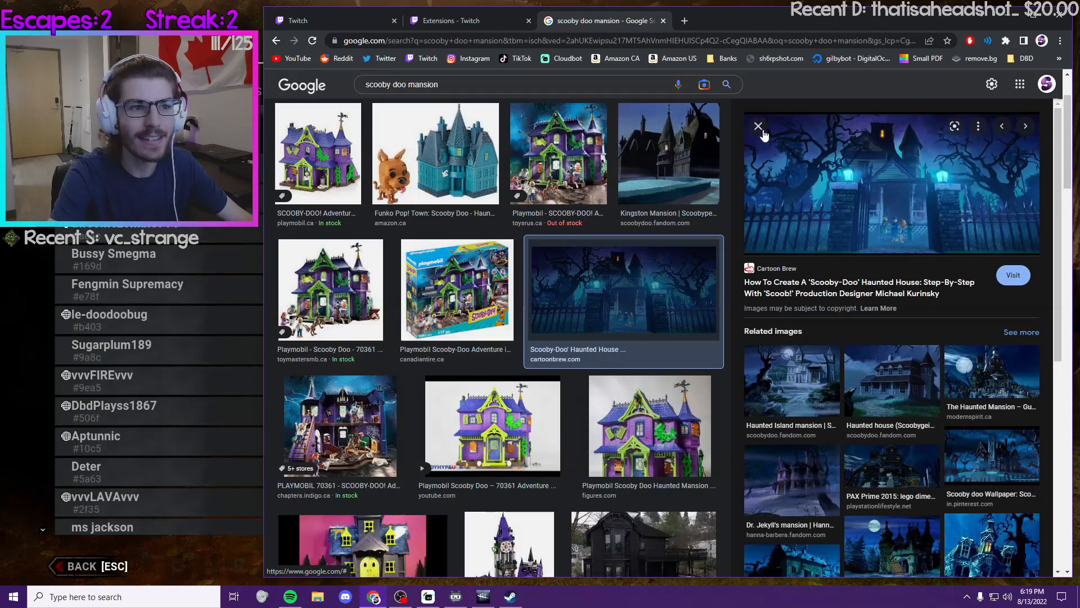
{"action": "type", "text": "scooby doo island zombie mansion"}
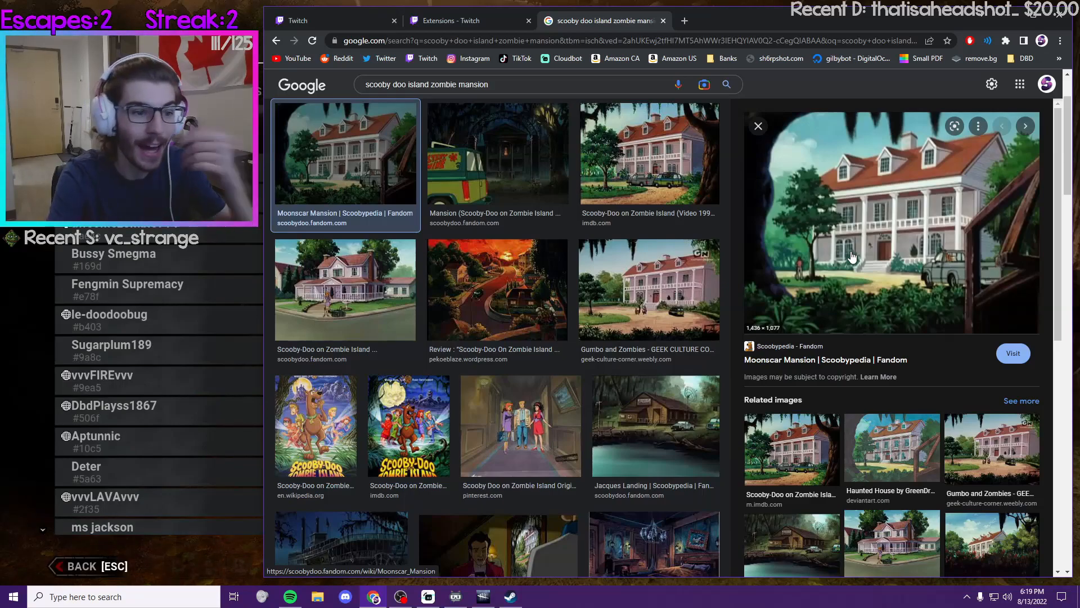
{"action": "mouse_move", "coordinate": [782, 157]}
{"action": "type", "text": "scooby doo mosnters"}
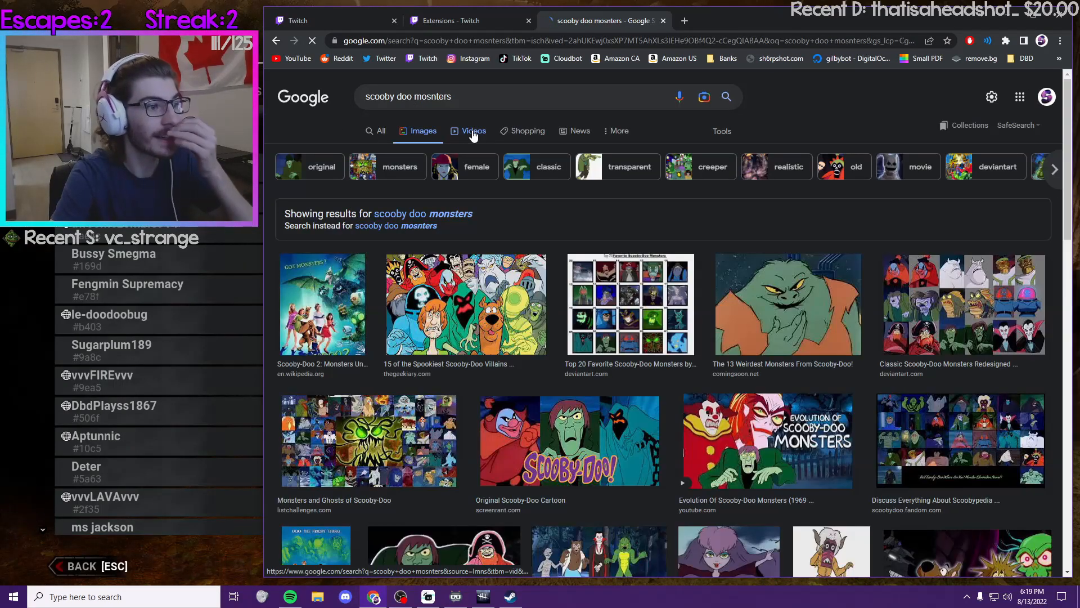
Step: Preview the '15 of the Spookiest Scooby-Doo Villains' group picture and scroll further down the results
{"action": "left_click", "coordinate": [466, 305]}
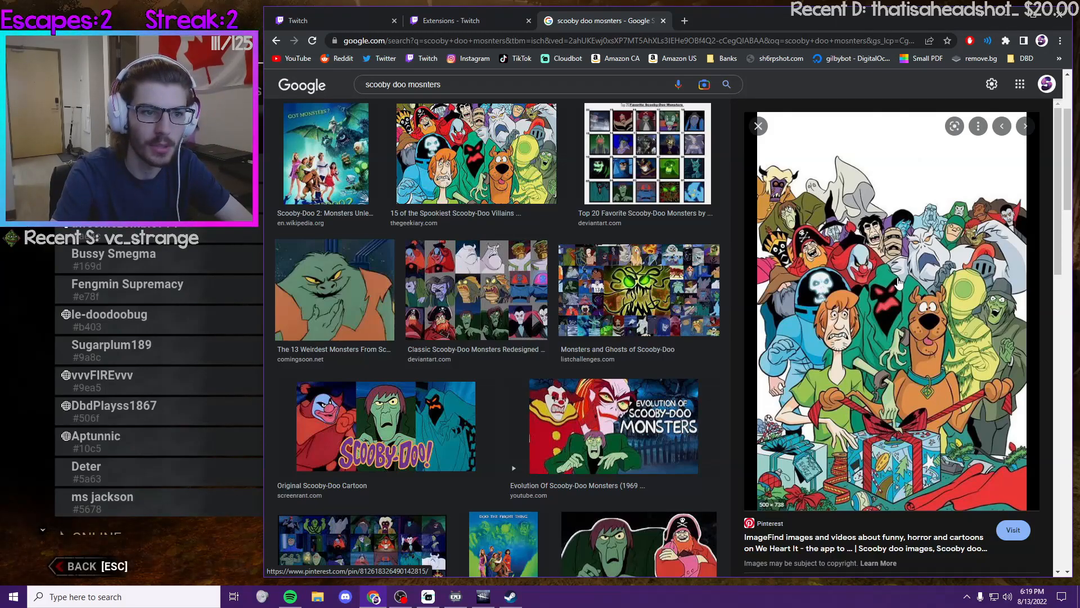
{"action": "scroll", "scroll_direction": "down", "scroll_amount": 3}
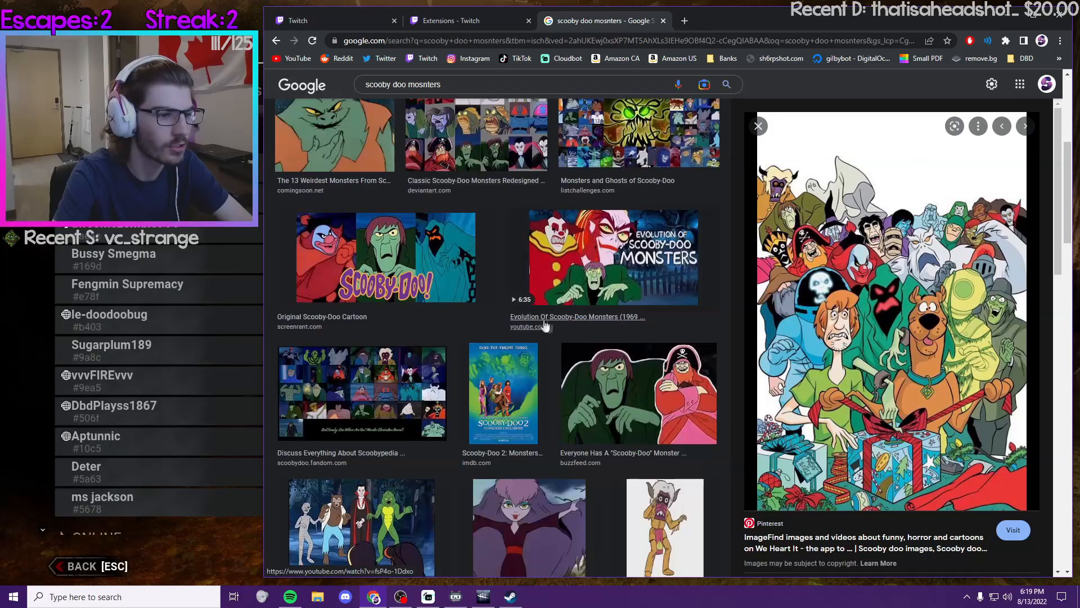
{"action": "scroll", "scroll_direction": "down", "scroll_amount": 3}
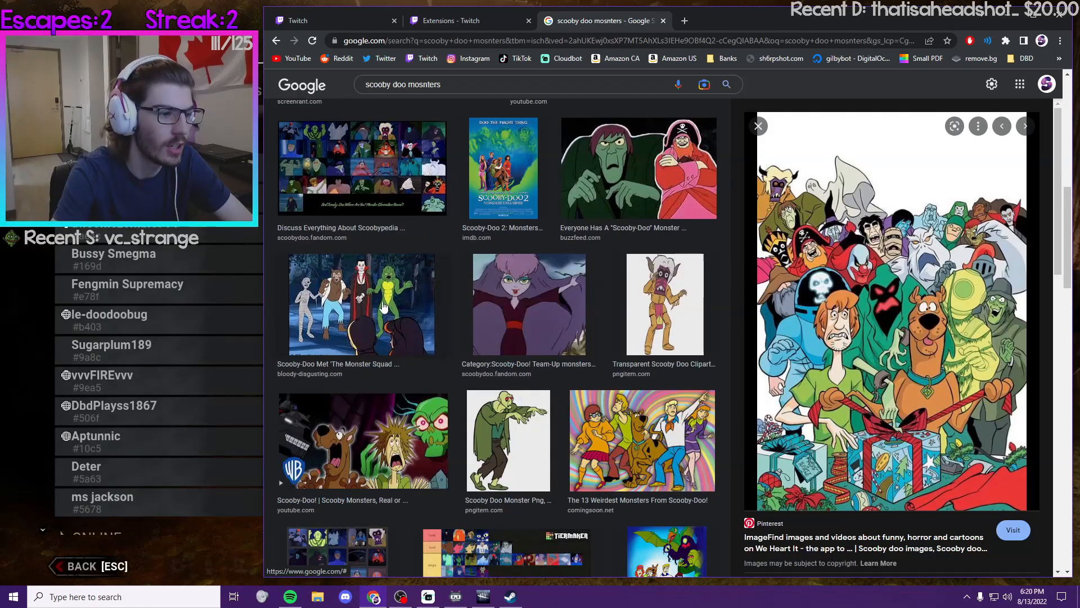